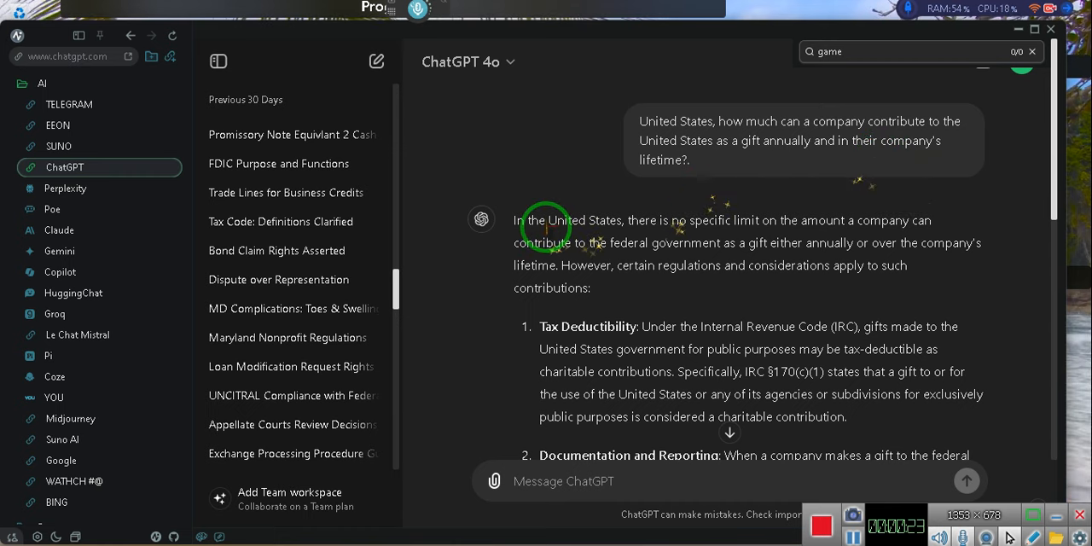
Scroll the answer so the Tax Deductibility and Documentation and Reporting points are fully visible
{"action": "scroll", "scroll_direction": "down", "scroll_amount": 3}
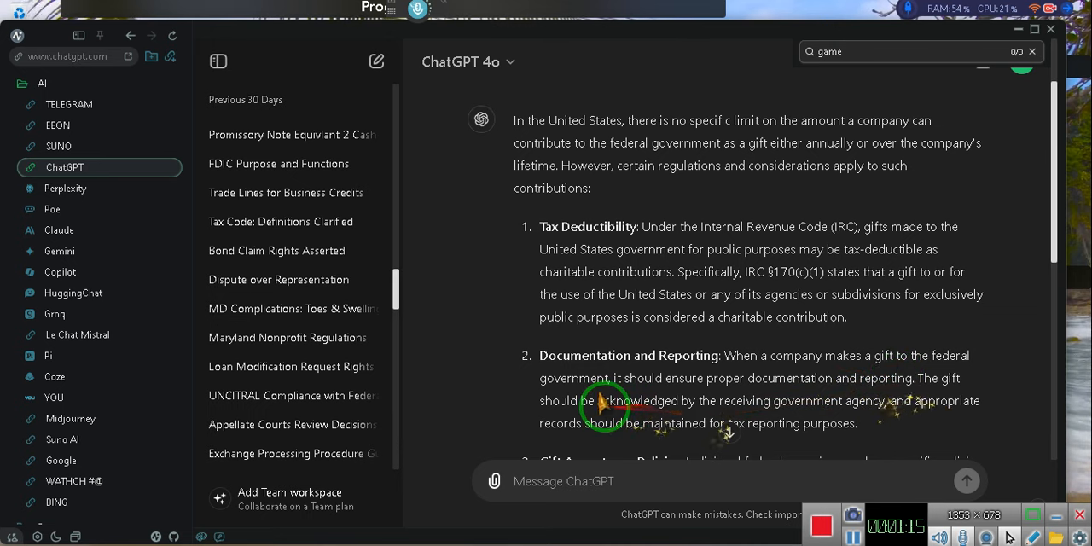
Scroll further to the 'key points' list on tax deductions and no aggregate limit
{"action": "scroll", "scroll_direction": "down", "scroll_amount": 3}
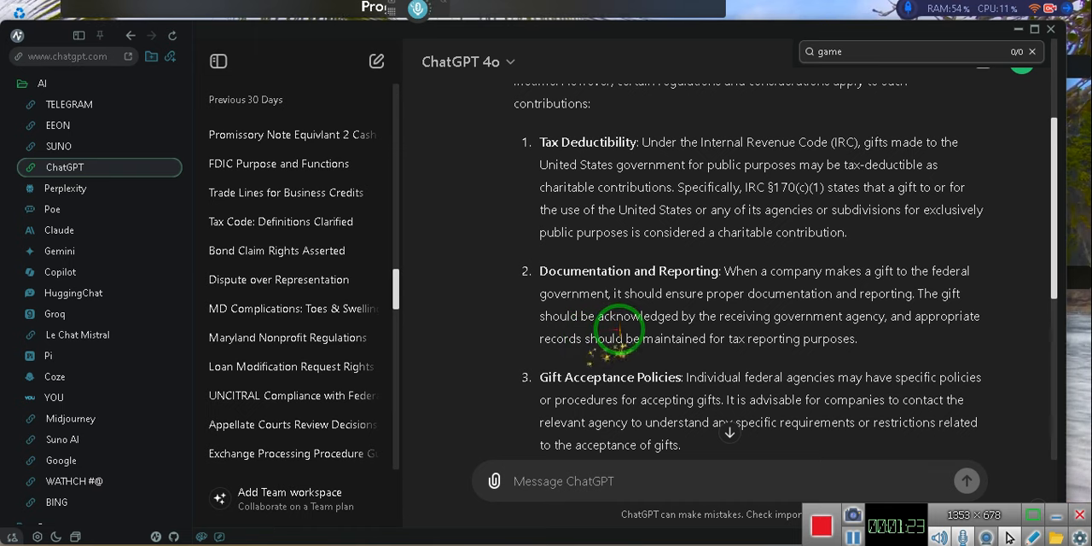
{"action": "scroll", "scroll_direction": "down", "scroll_amount": 3}
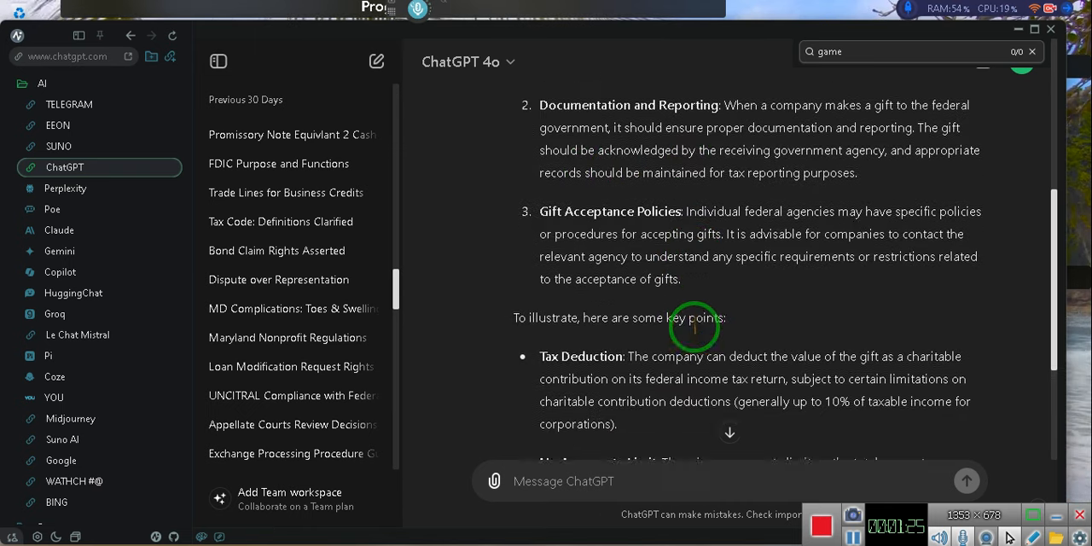
{"action": "scroll", "scroll_direction": "down", "scroll_amount": 3}
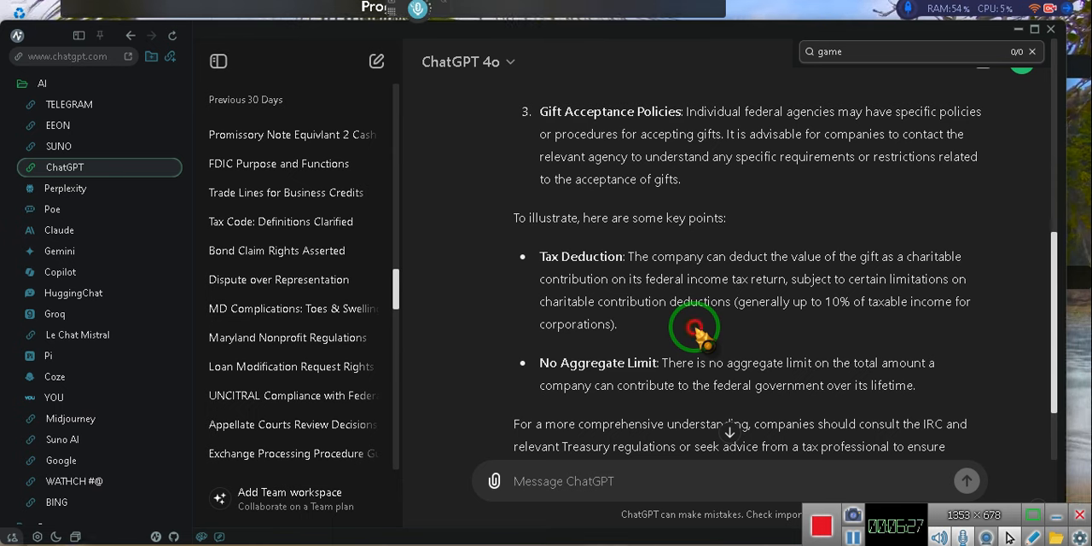
Select the text '(generally up to 10% of taxable income for corporations)' in the Tax Deduction point
{"action": "left_click_drag", "start_coordinate": [696, 279], "coordinate": [616, 324]}
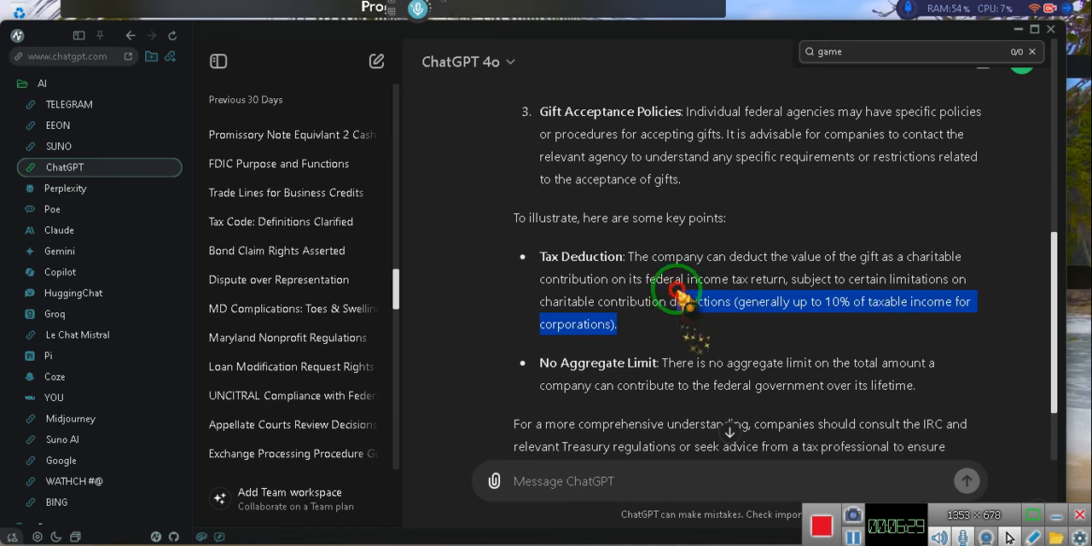